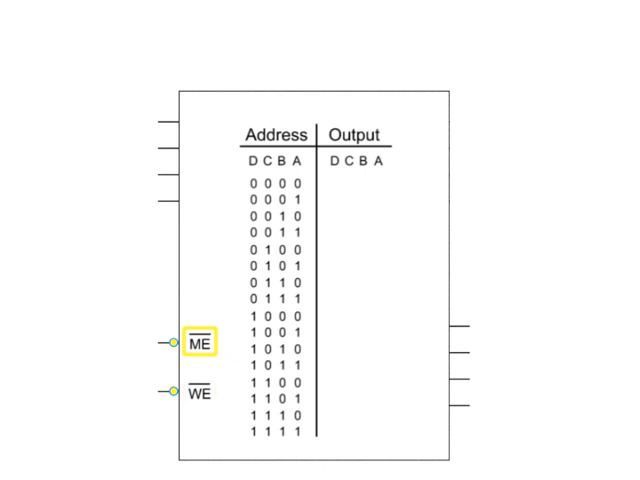
mouse_move(200, 341)
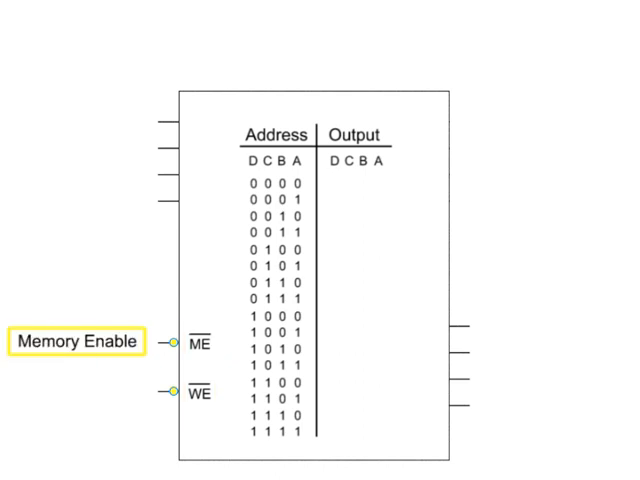
Reveal the Memory Enable and Write Enable labels on the ME and WE pins.
click(195, 391)
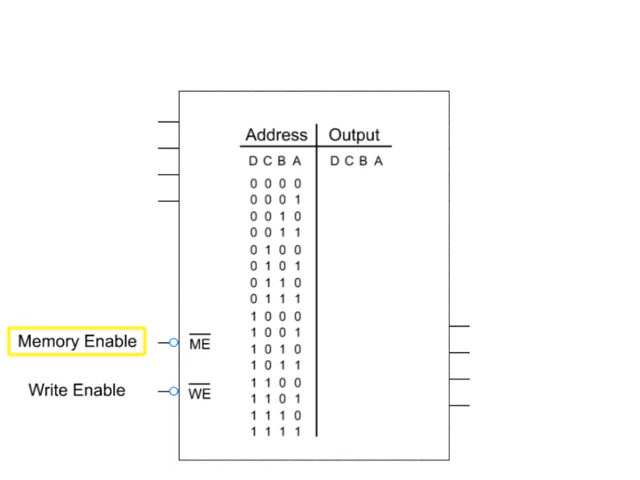
click(75, 390)
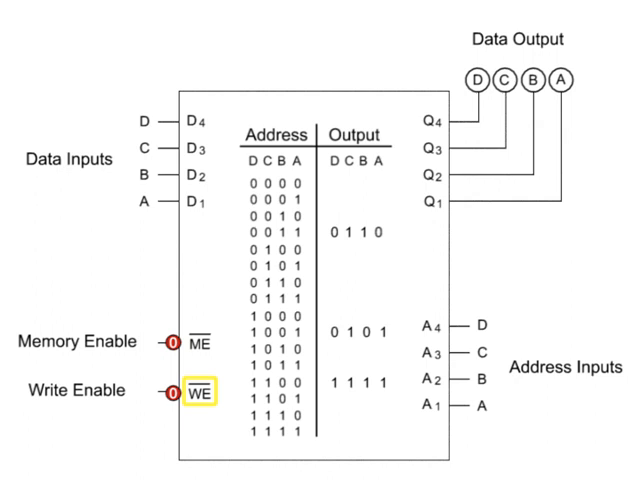
Change the WE pin from 0 to 1, then highlight the ME pin.
click(170, 391)
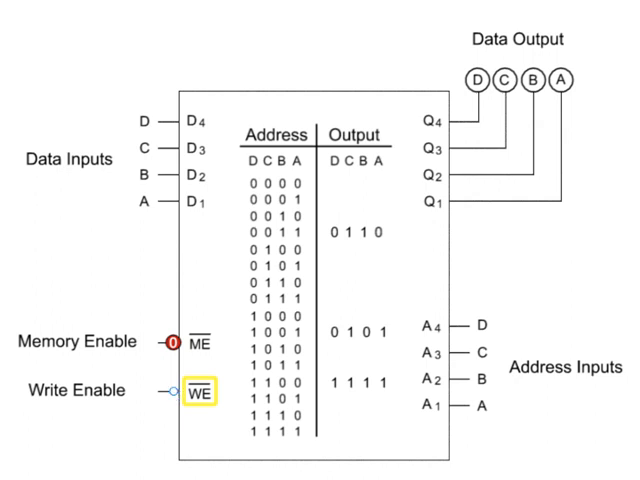
click(174, 390)
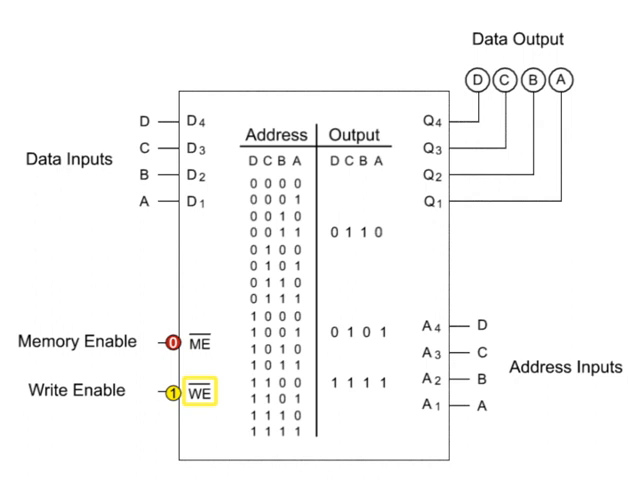
click(202, 342)
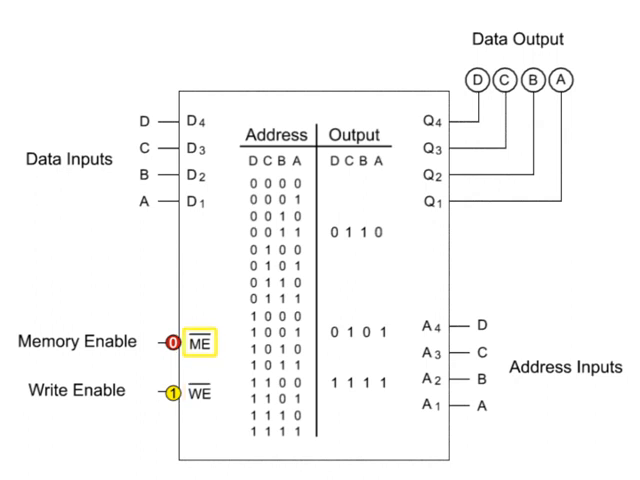